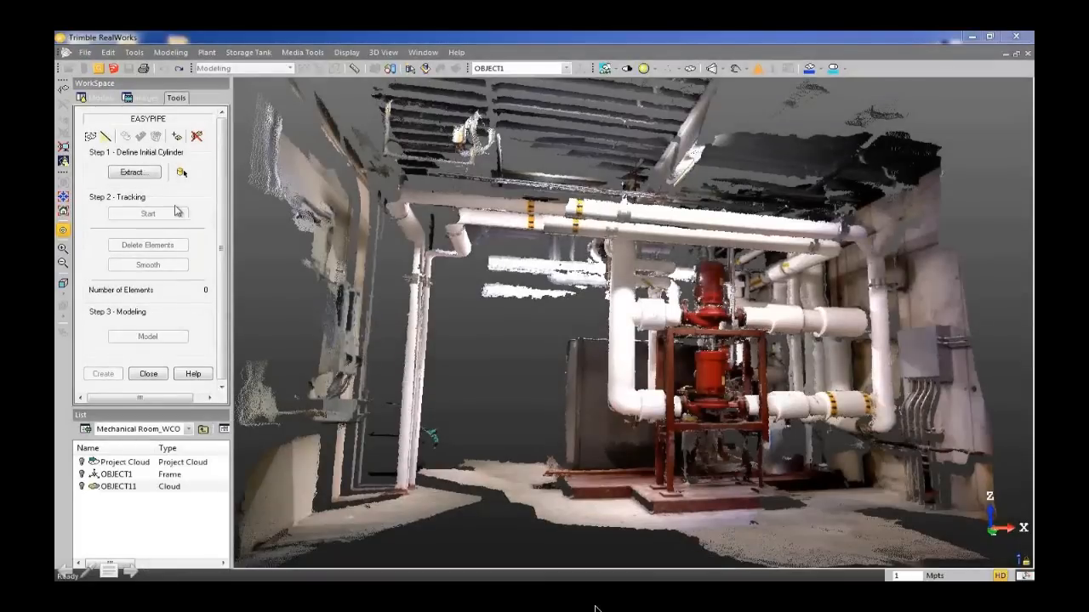
mouse_move(133, 171)
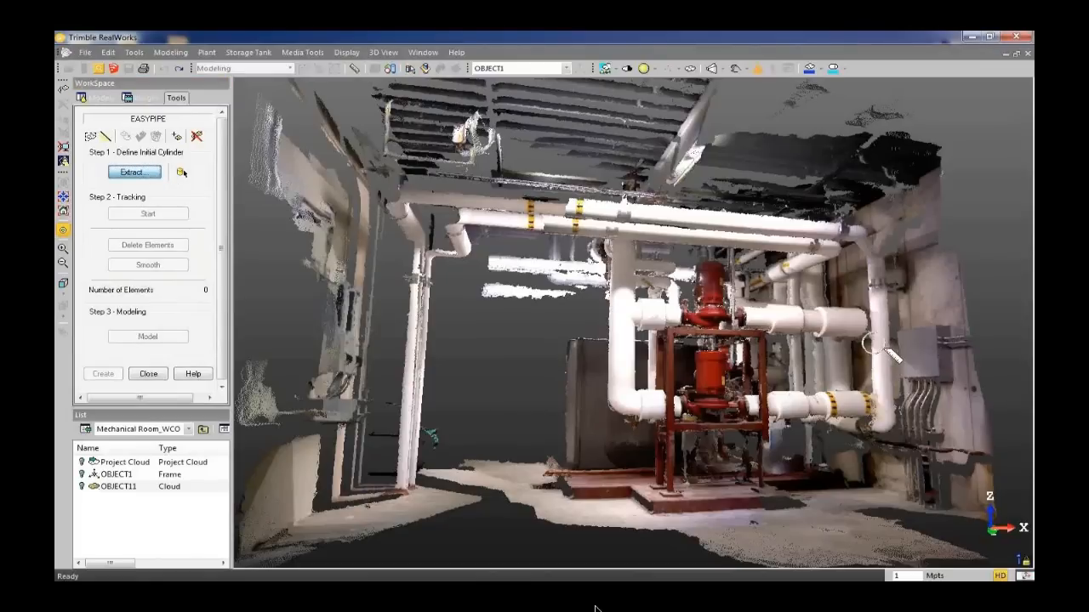
Step: Extract a cylinder on the right vertical pipe and start EasyPipe tracking from it
left_click(133, 172)
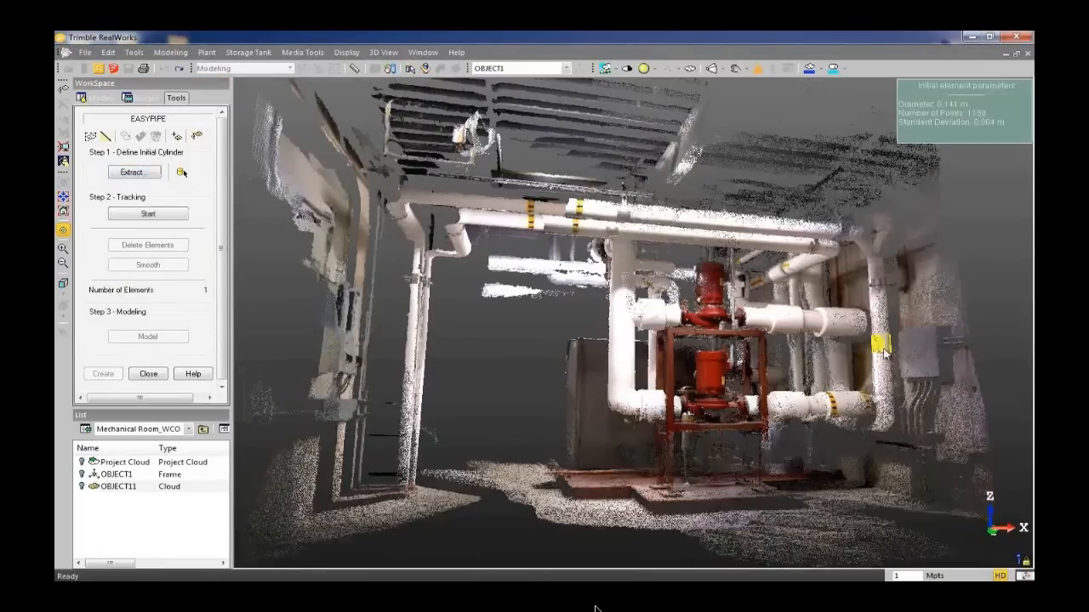
left_click(147, 214)
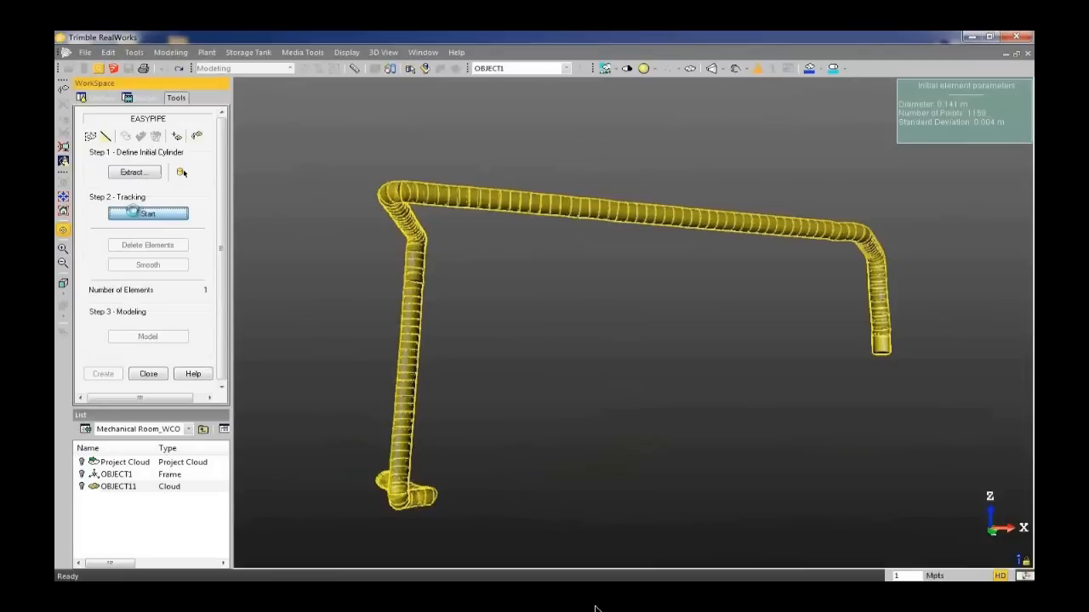
left_click(147, 213)
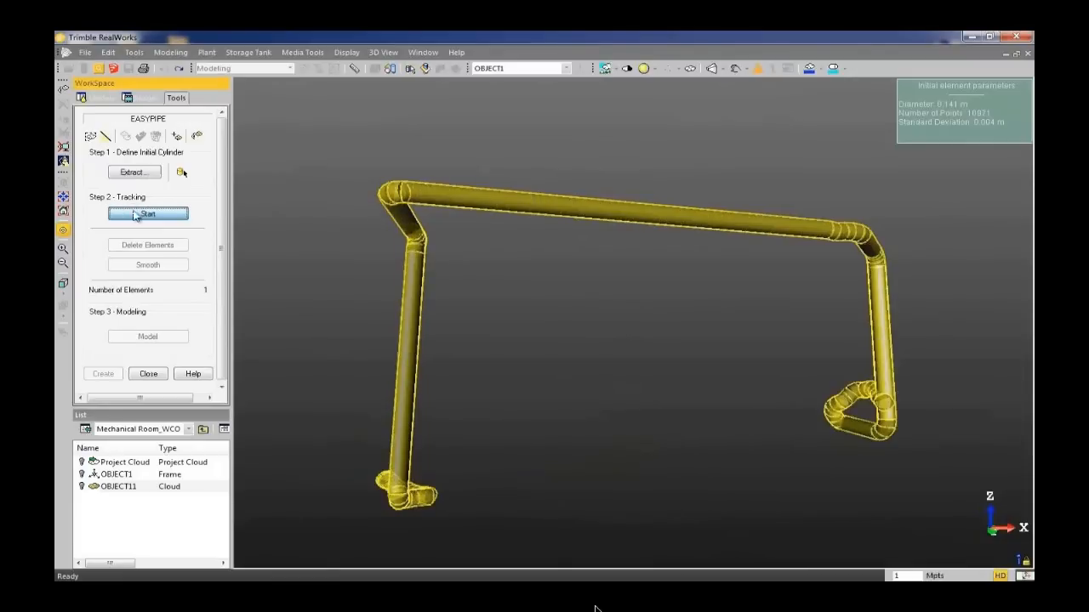
Step: Stop EasyPipe tracking once the run reaches 24 elements across the ceiling and down both sides
left_click(147, 213)
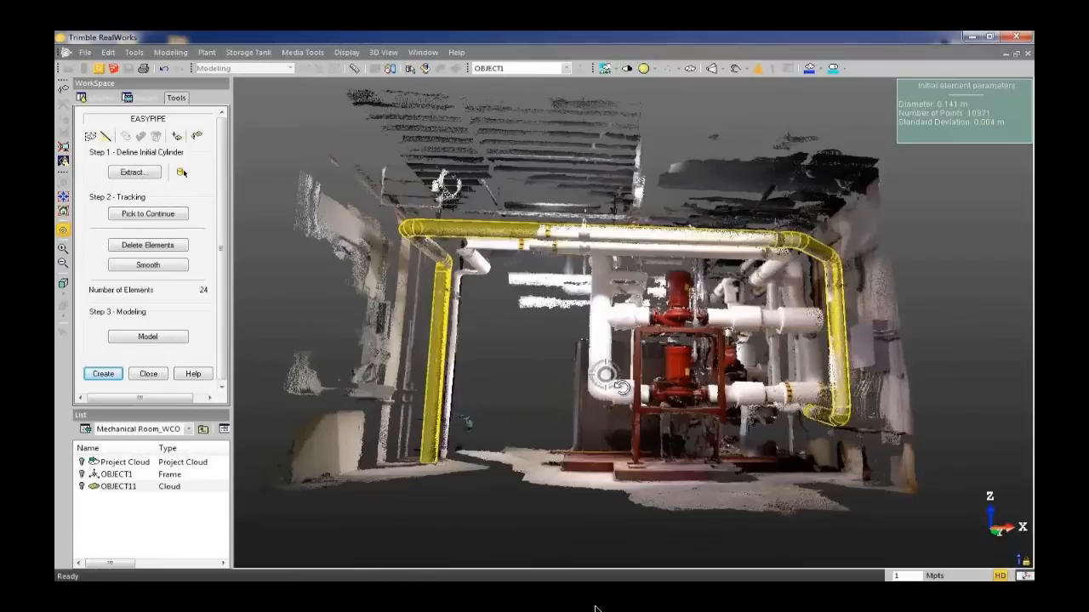
Step: Smooth the 24 traced elements, model them, and create the pipe object
left_click(147, 264)
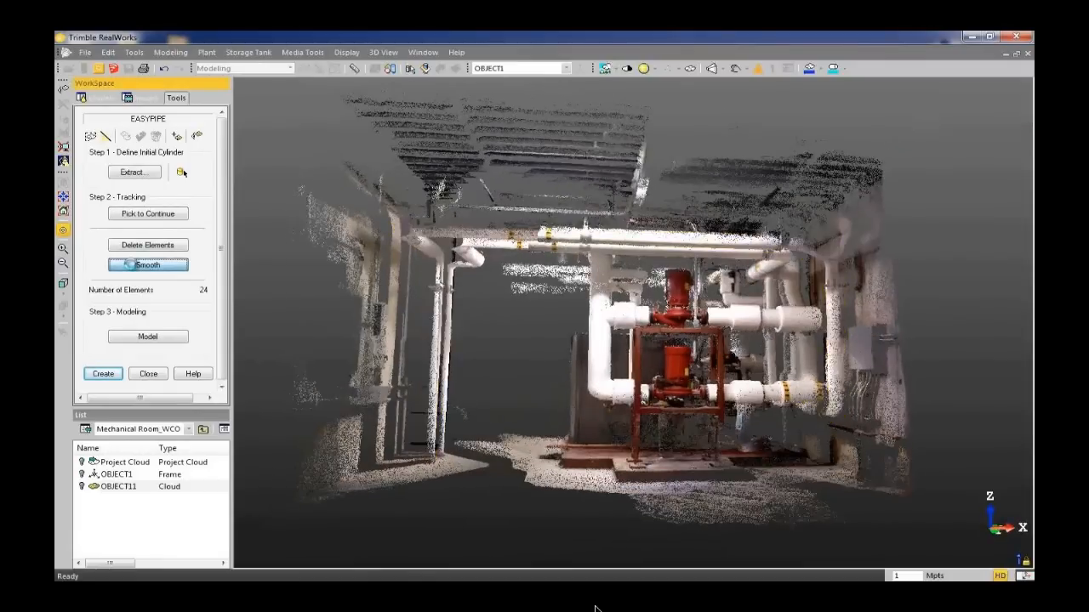
left_click(147, 336)
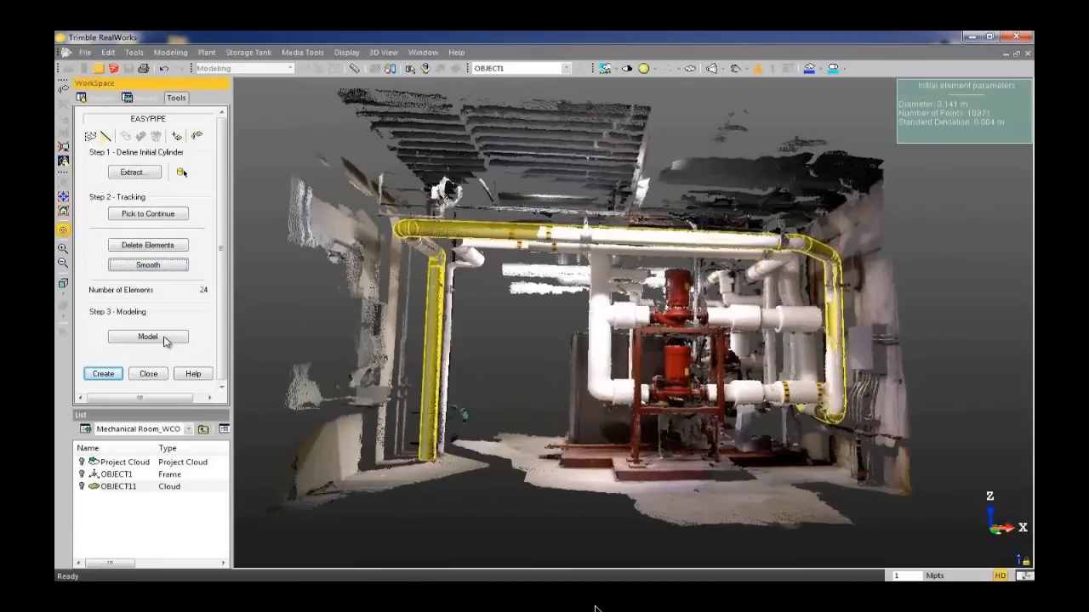
left_click(148, 336)
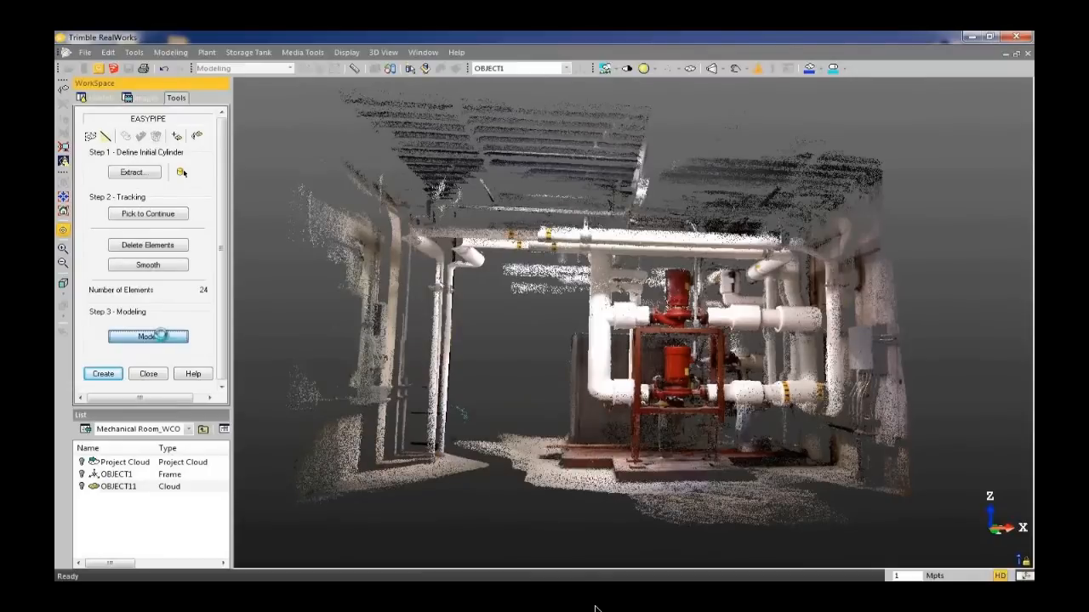
left_click(147, 336)
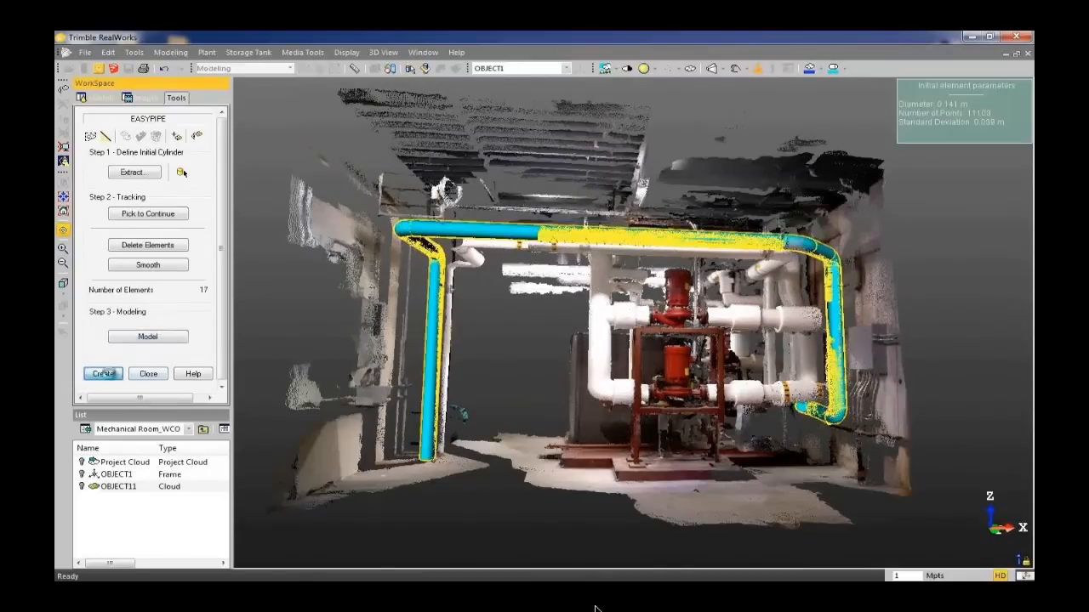
left_click(102, 374)
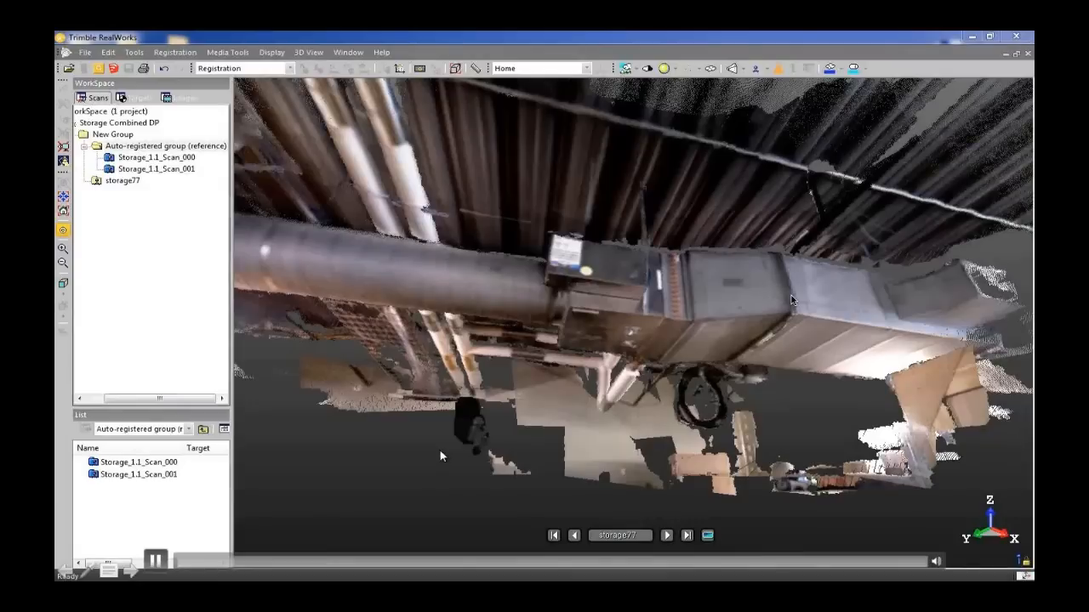
Step: Orbit the storage room scans and expand New Group to show Auto-registered group and storage77
left_click_drag(443, 457, 566, 456)
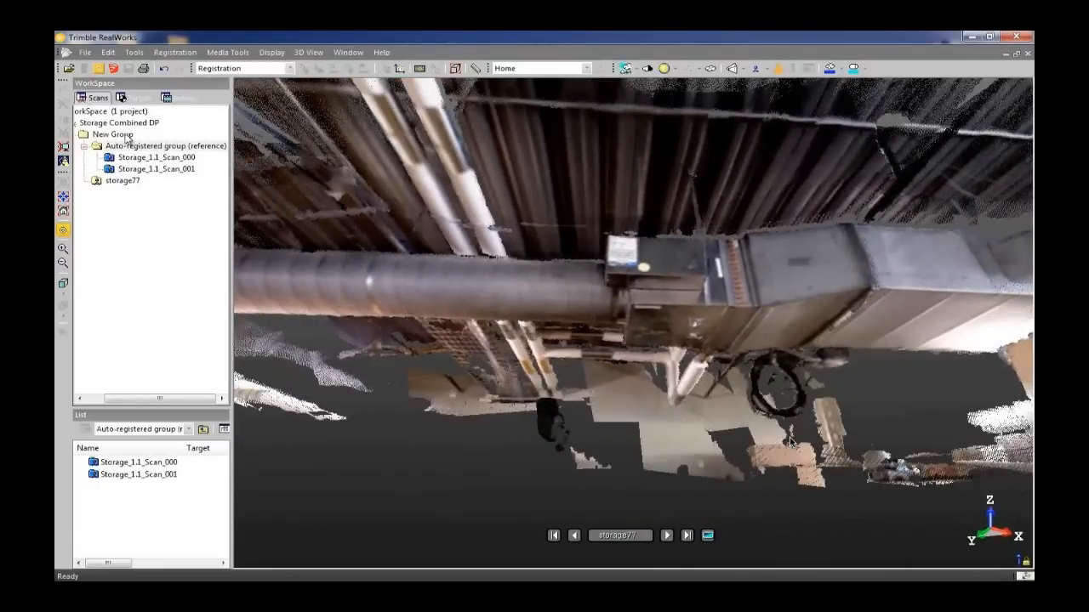
left_click(174, 52)
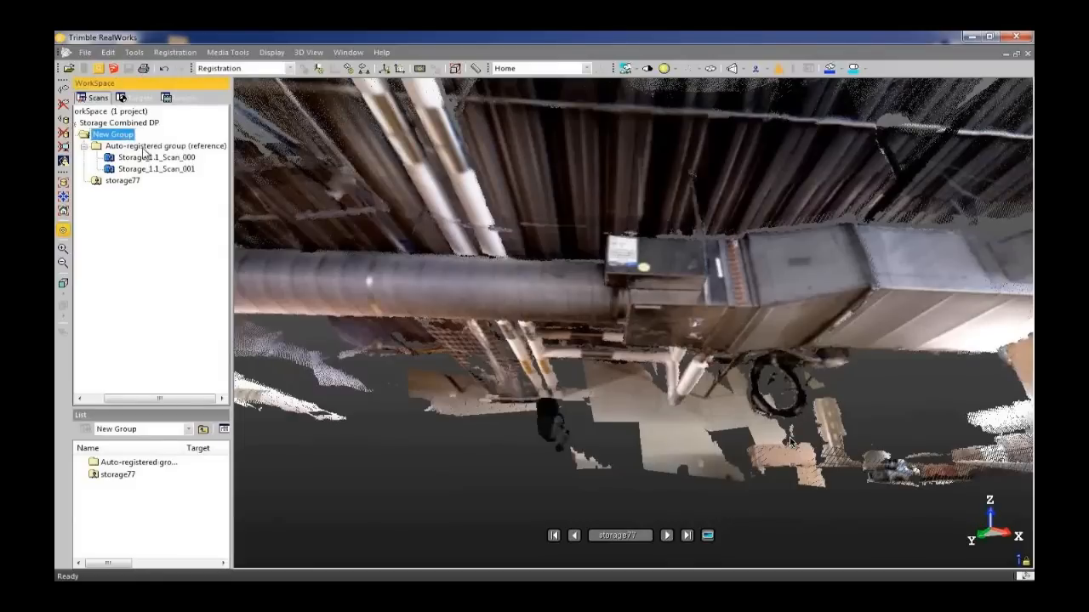
left_click(165, 145)
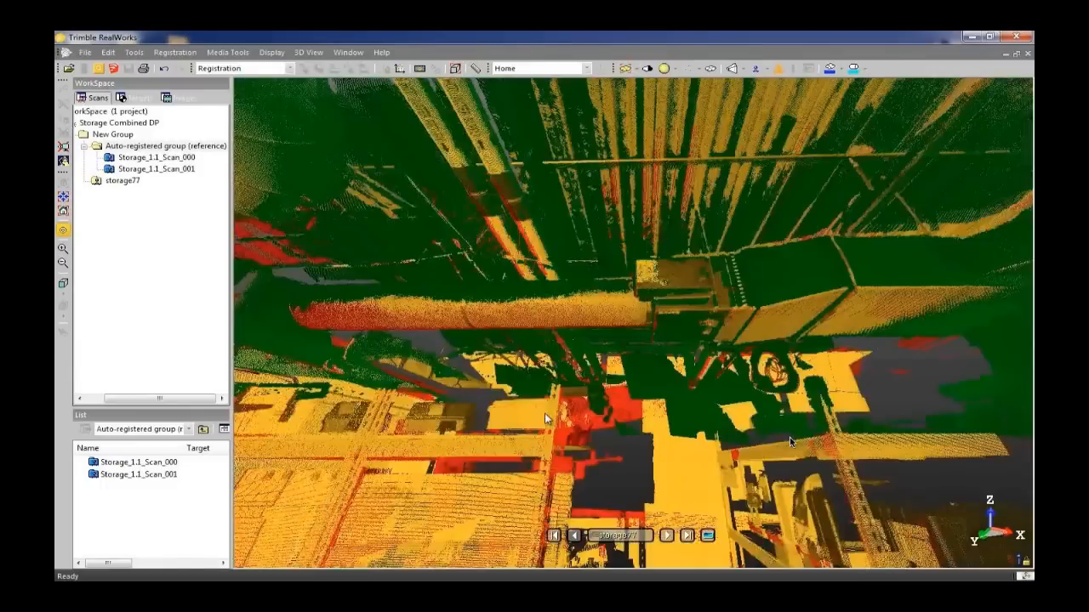
Step: Display the Auto-registered group's clouds in true colour and orbit the overhead ductwork
left_click_drag(544, 417, 400, 307)
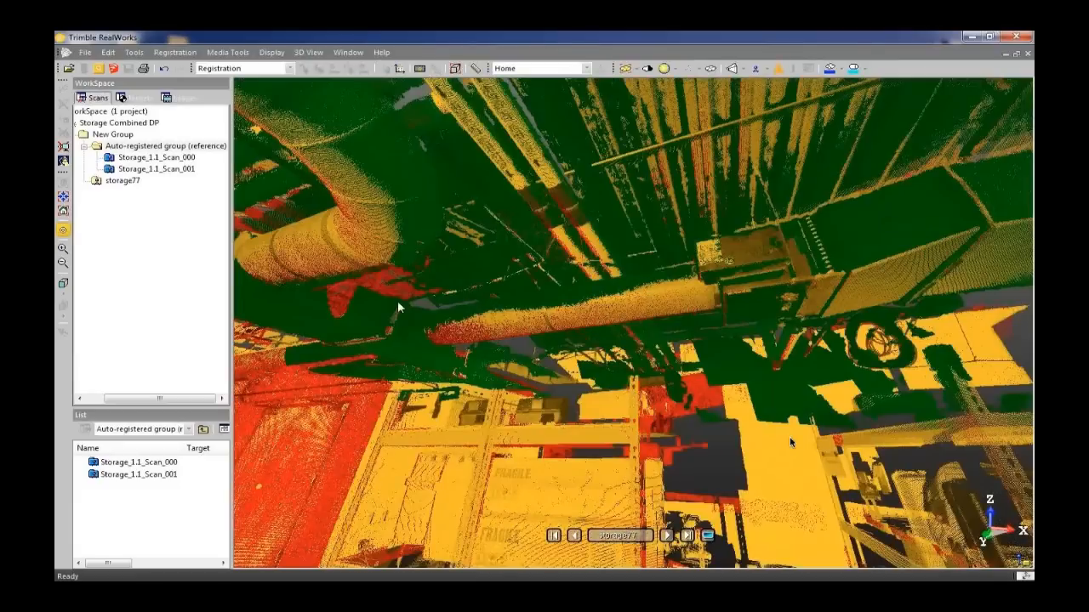
left_click(166, 146)
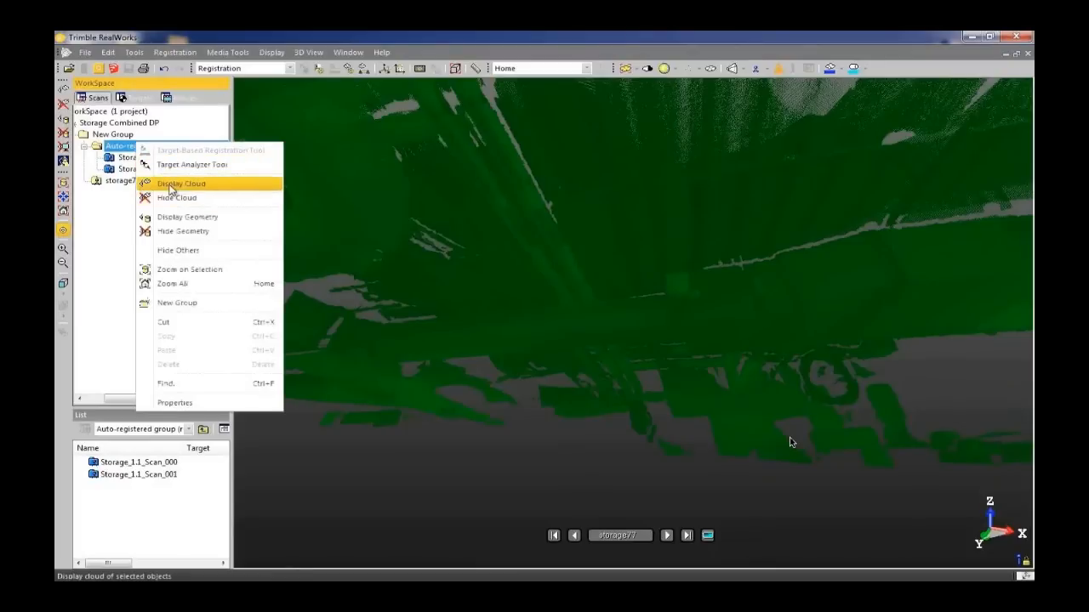
left_click(180, 183)
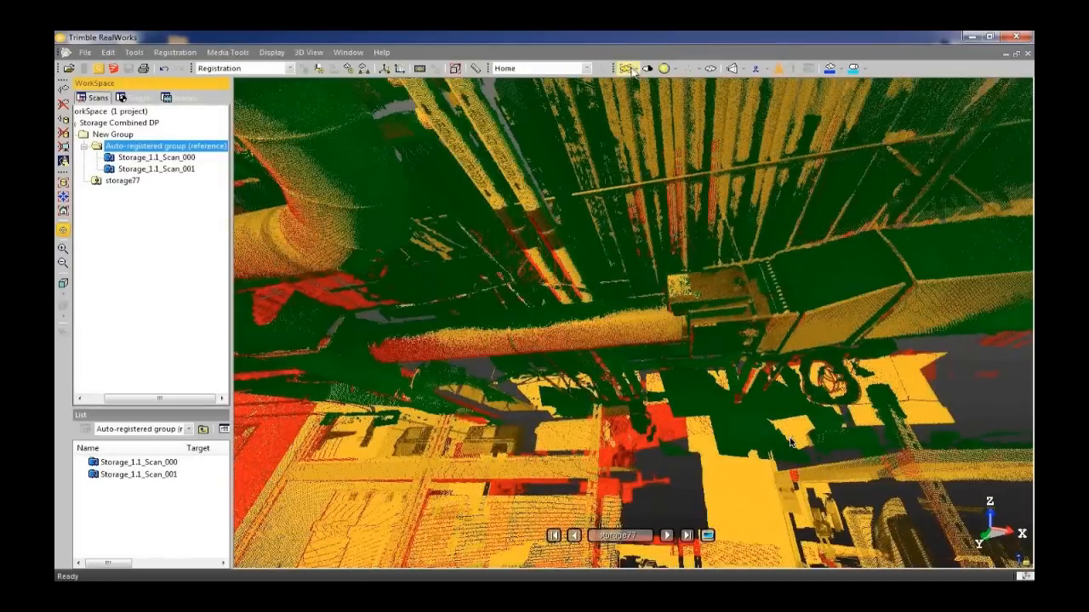
left_click(629, 68)
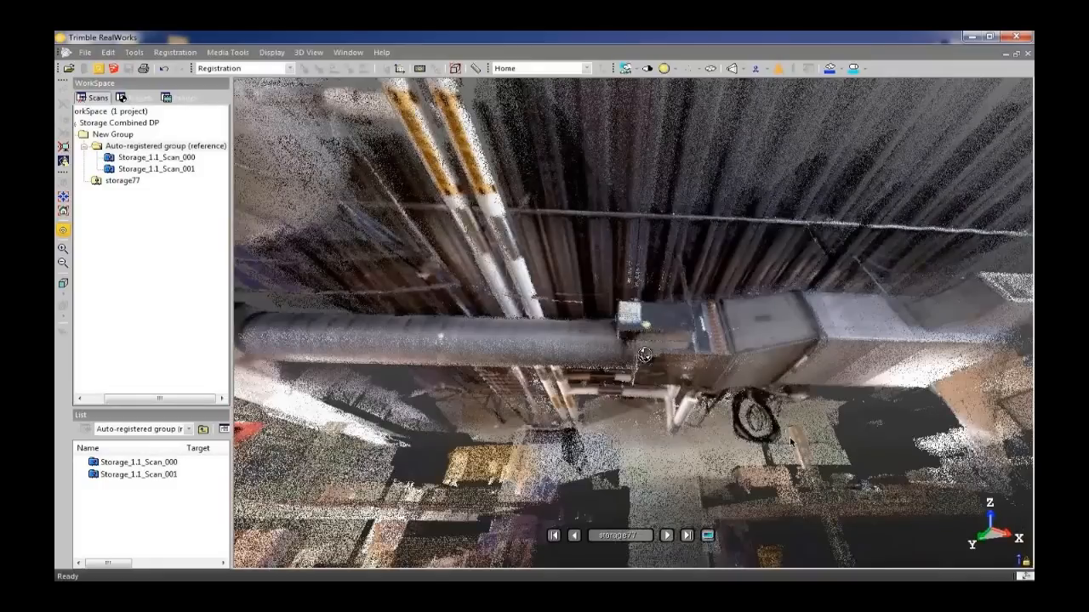
left_click_drag(645, 355, 755, 302)
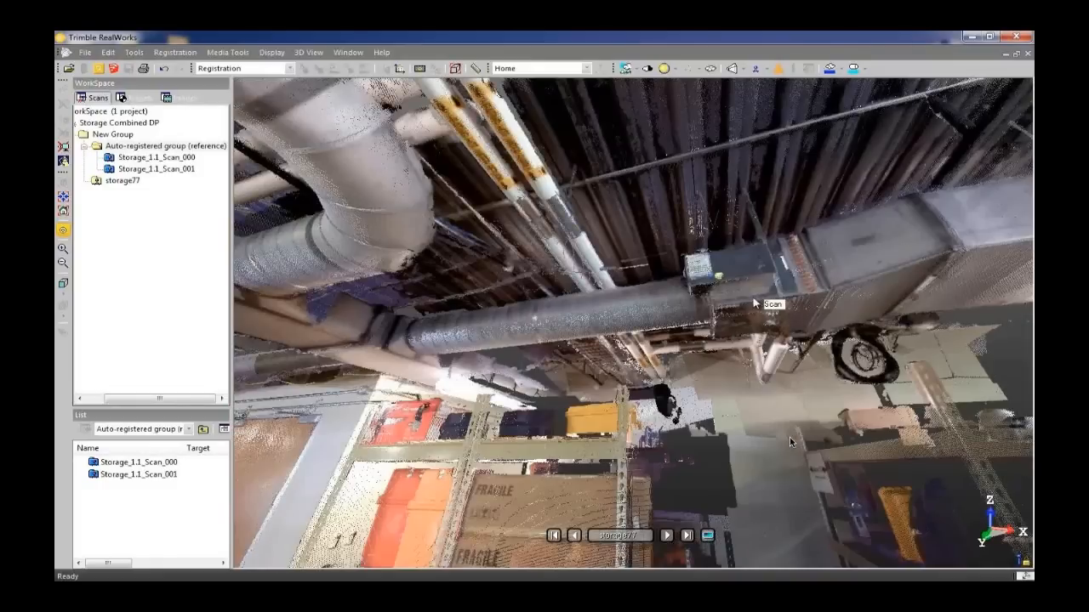